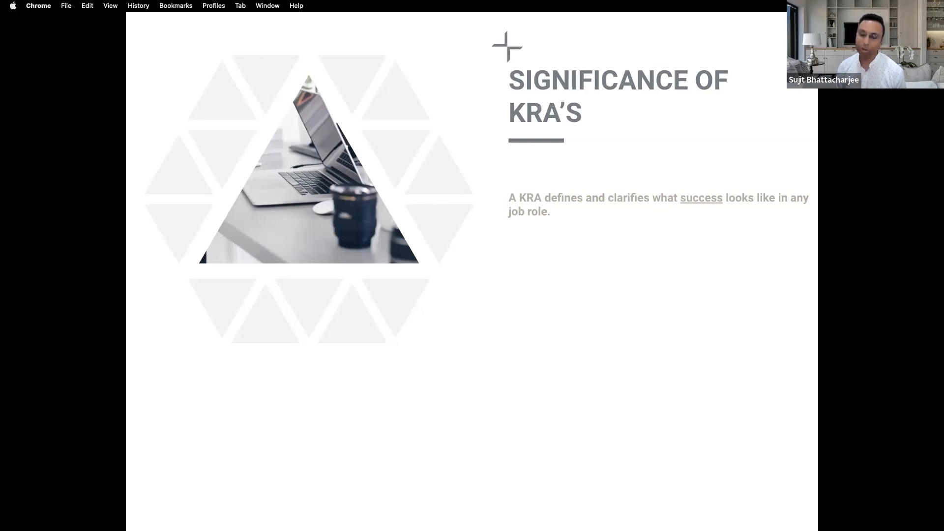
pyautogui.moveTo(519, 197)
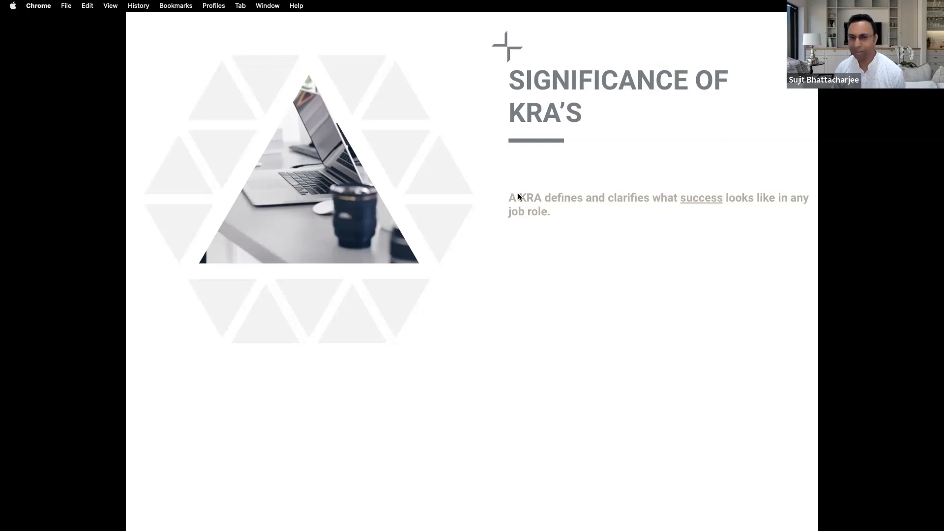
pyautogui.moveTo(511, 202)
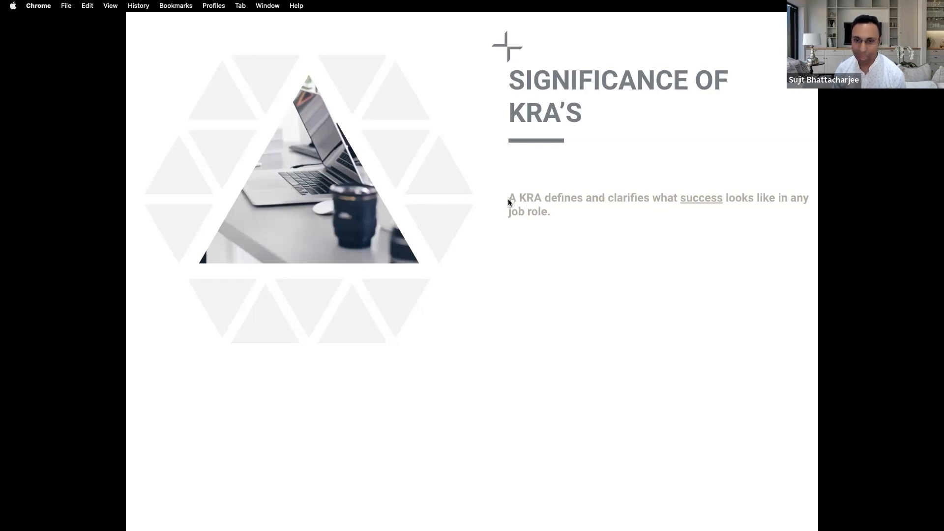
pyautogui.moveTo(667, 205)
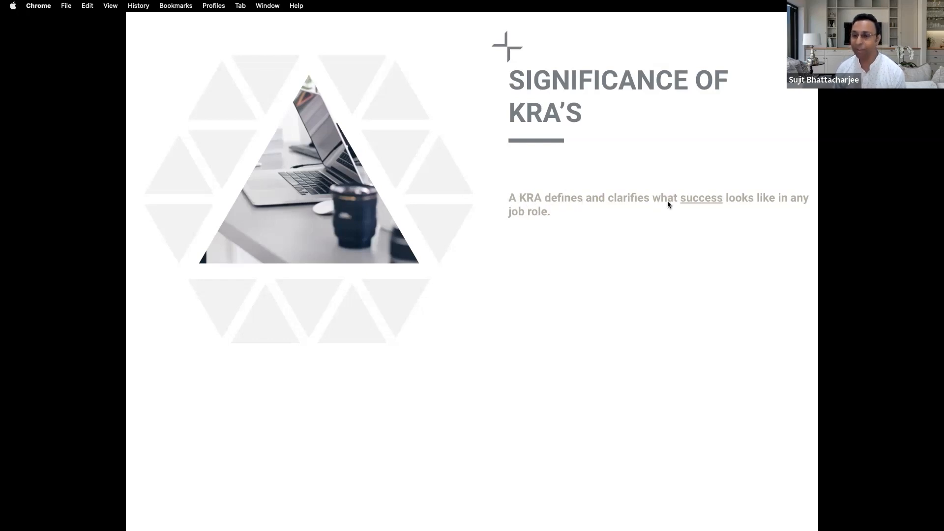
pyautogui.moveTo(774, 206)
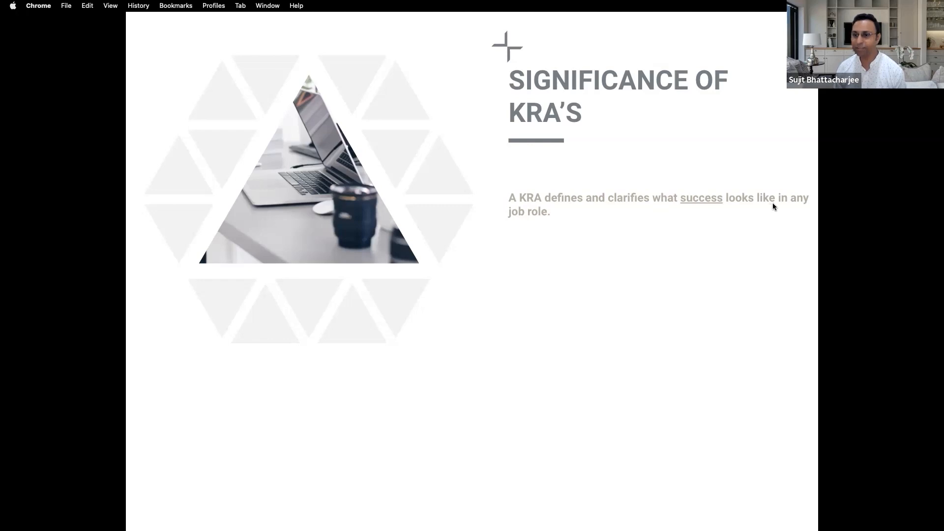
pyautogui.moveTo(875, 198)
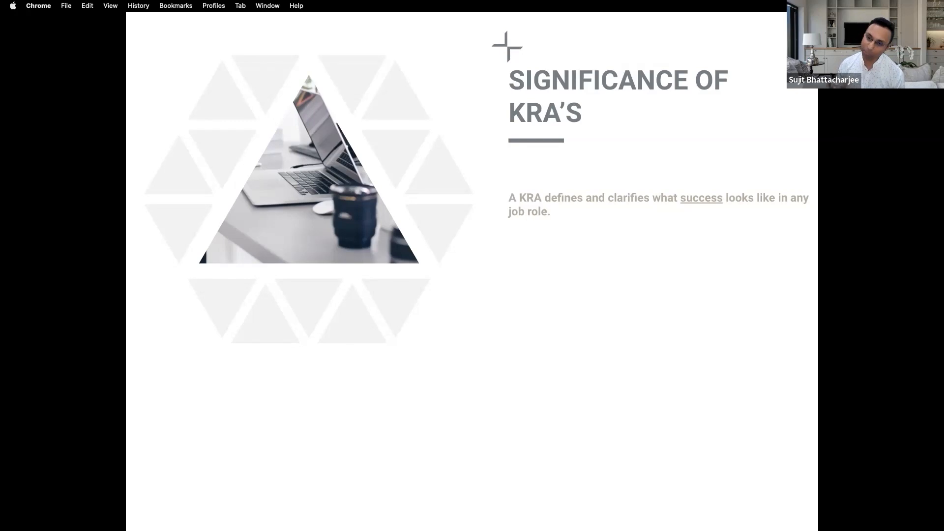
pyautogui.moveTo(566, 249)
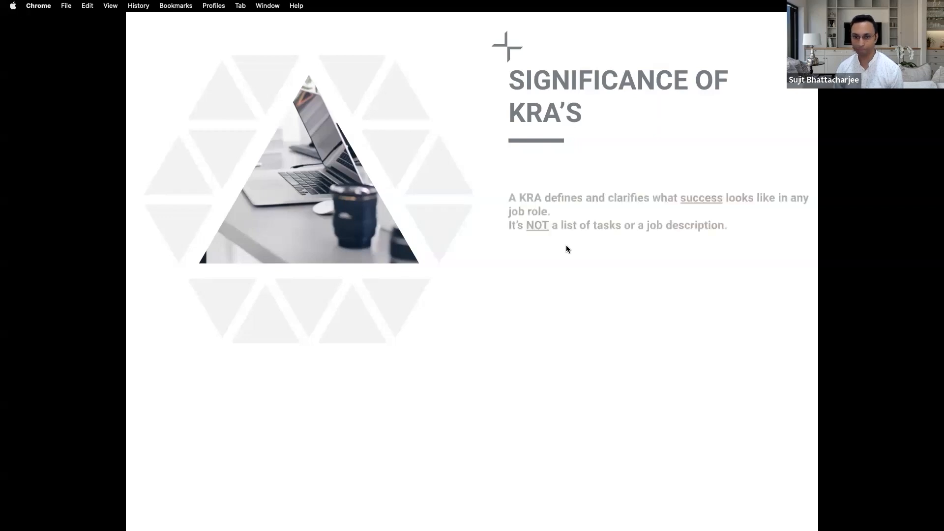
pyautogui.moveTo(508, 234)
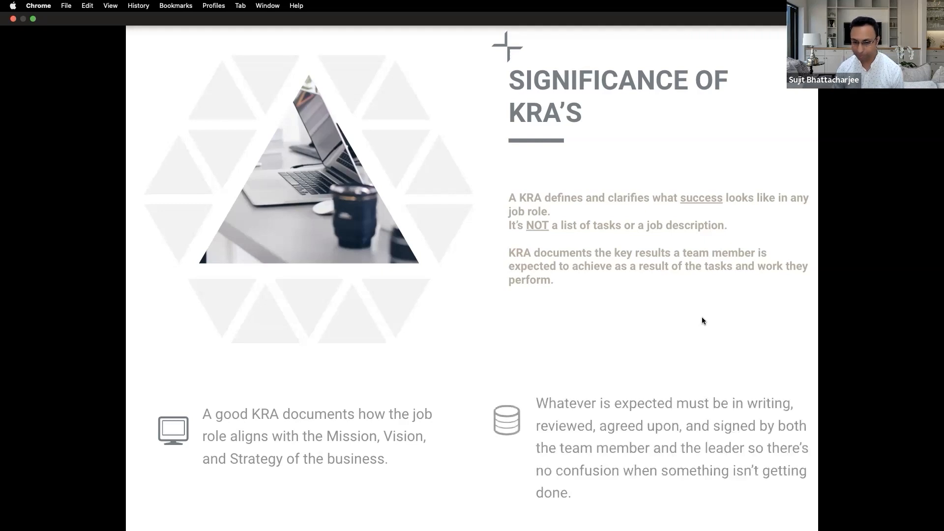
pyautogui.moveTo(736, 309)
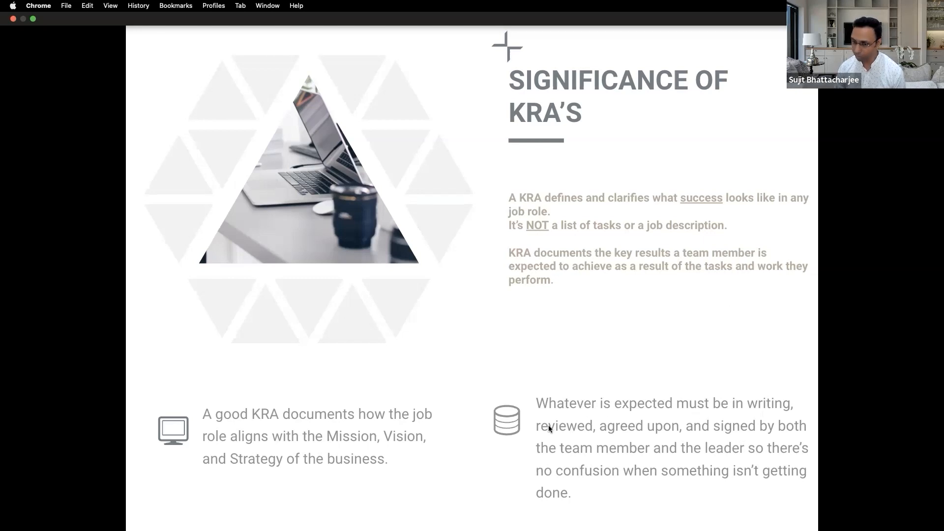
pyautogui.moveTo(641, 435)
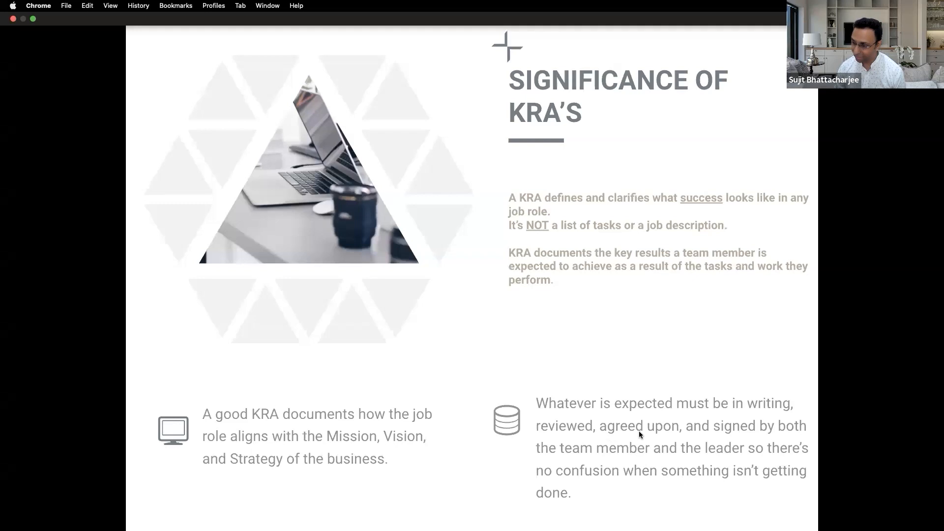
pyautogui.moveTo(732, 433)
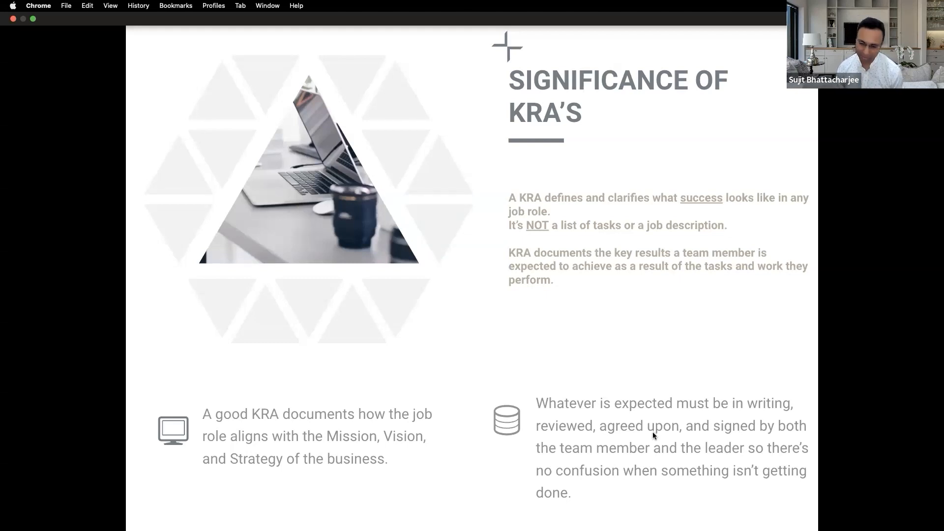
pyautogui.moveTo(588, 463)
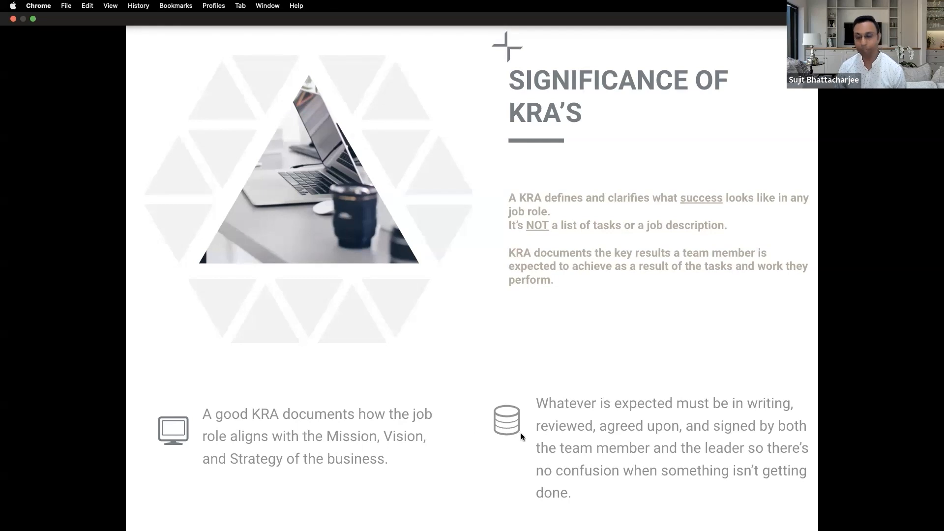
pyautogui.moveTo(710, 444)
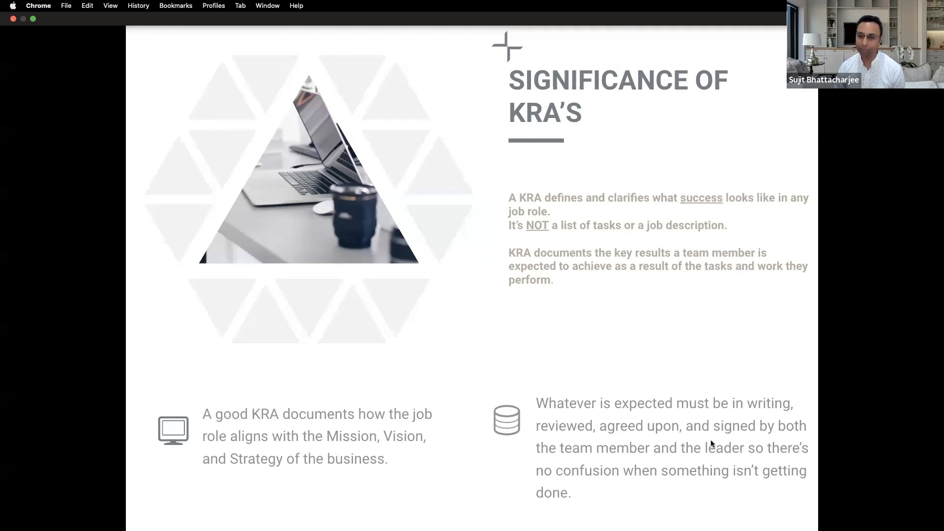